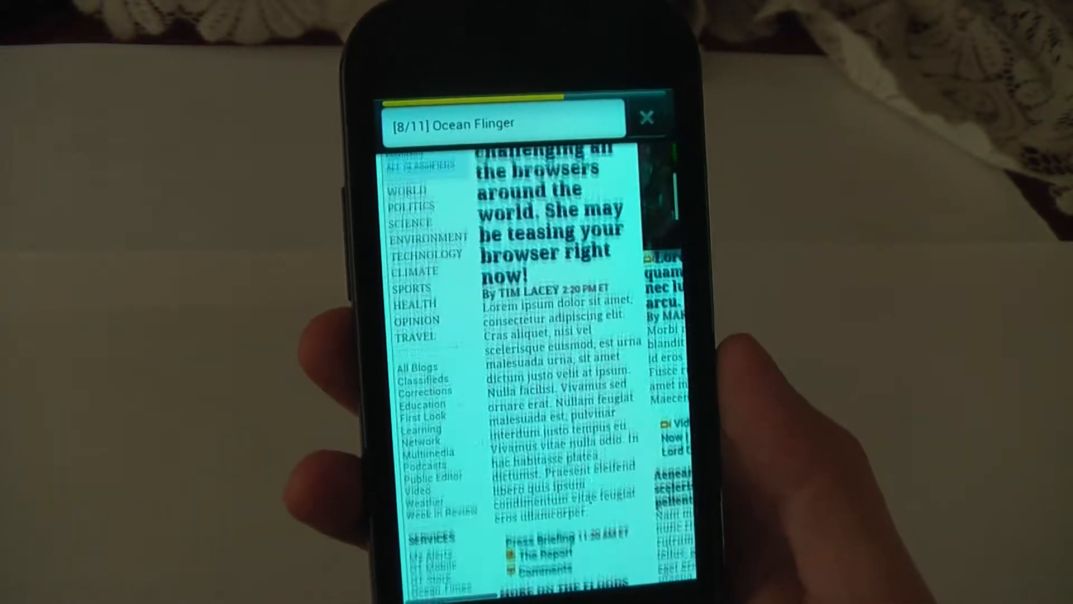
scroll("down", 3)
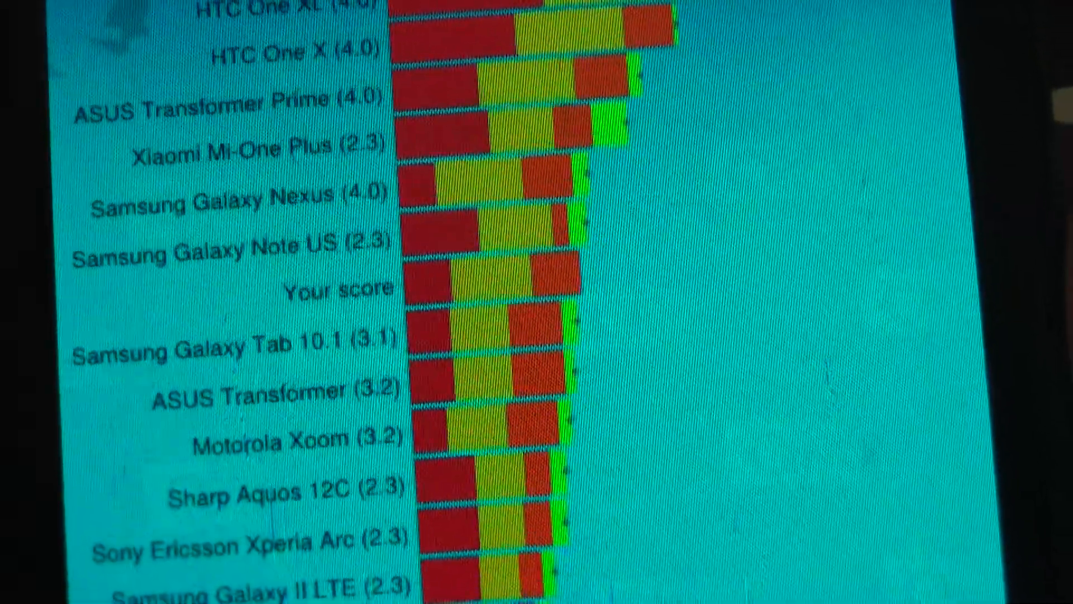
scroll("down", 3)
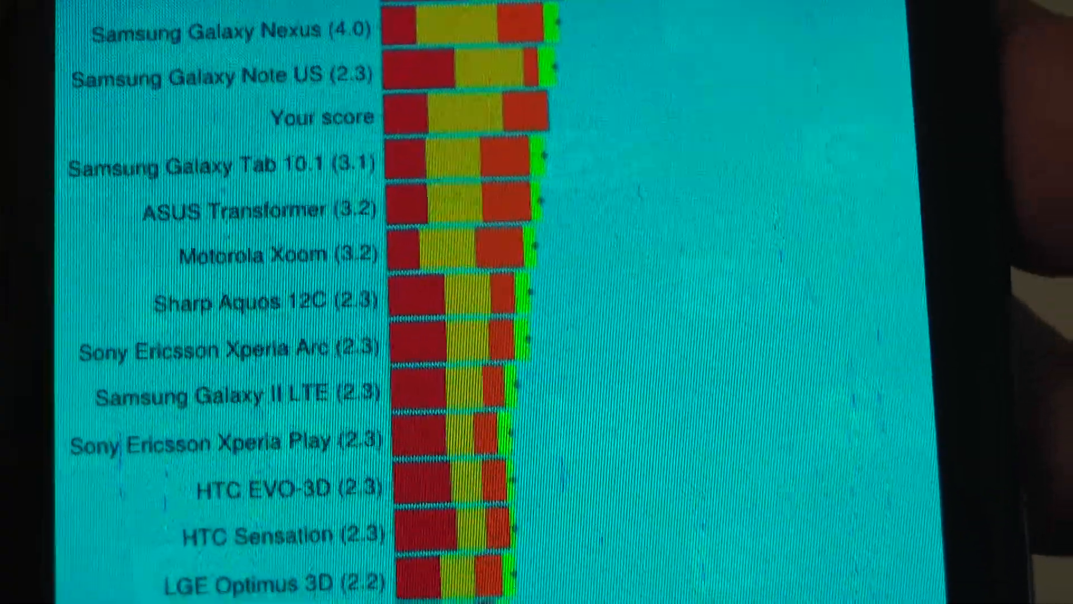
scroll("down", 3)
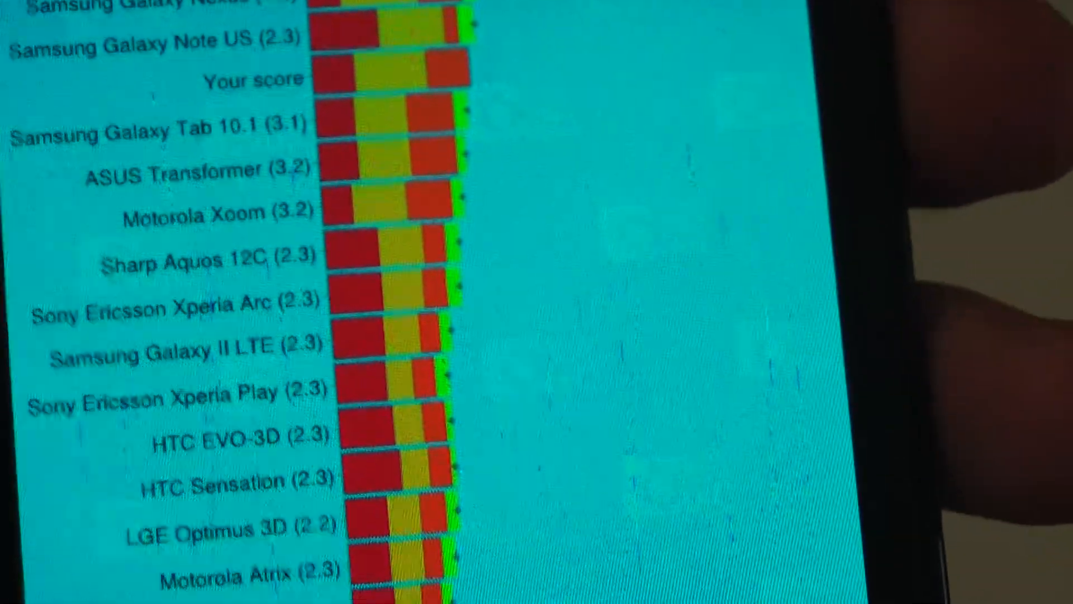
scroll("up", 3)
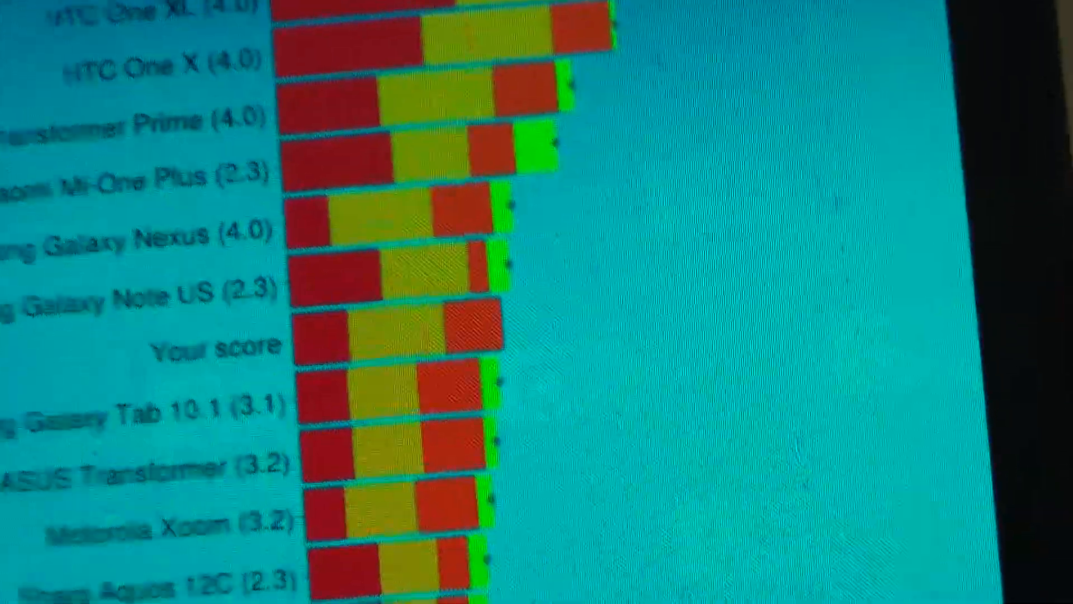
scroll("down", 3)
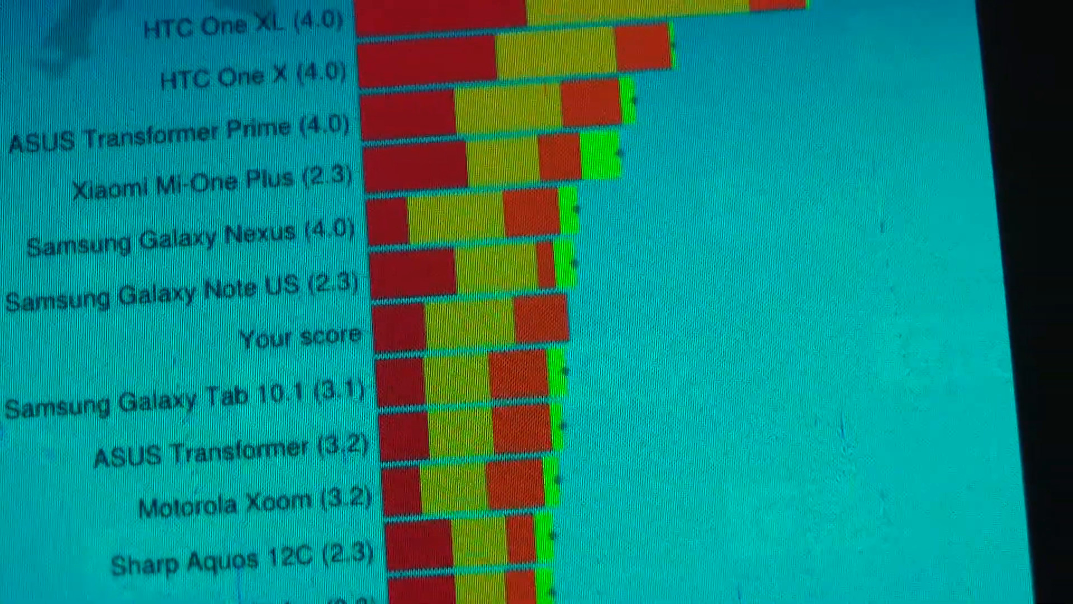
scroll("down", 3)
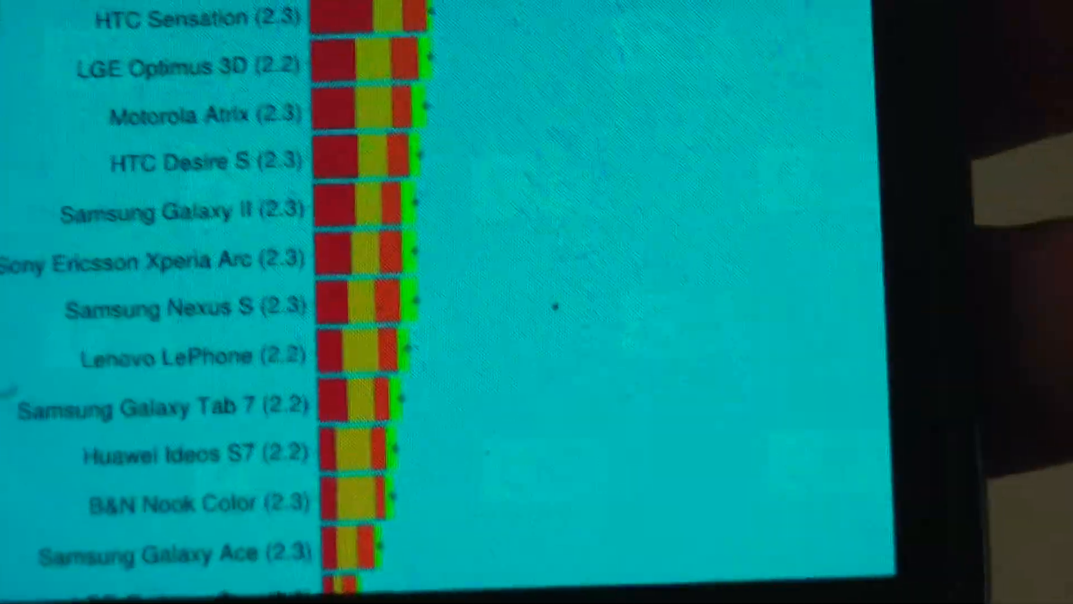